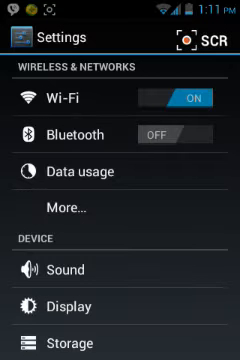
Step: Scroll down the Settings list to reach About phone
{"action": "scroll", "scroll_direction": "down", "scroll_amount": 3}
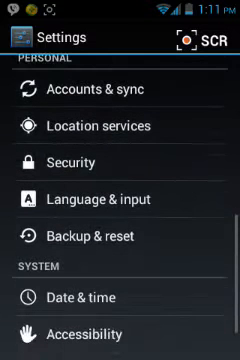
{"action": "scroll", "scroll_direction": "down", "scroll_amount": 3}
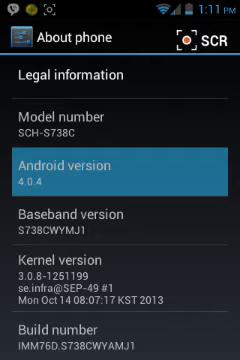
{"action": "scroll", "scroll_direction": "down", "scroll_amount": 3}
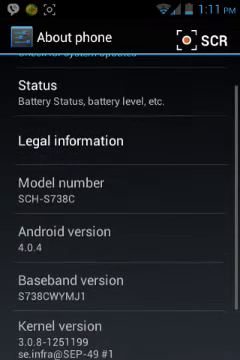
{"action": "scroll", "scroll_direction": "down", "scroll_amount": 3}
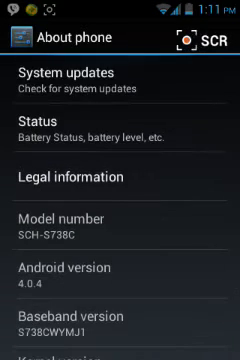
{"action": "scroll", "scroll_direction": "down", "scroll_amount": 3}
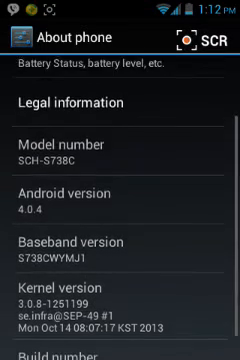
{"action": "scroll", "scroll_direction": "down", "scroll_amount": 3}
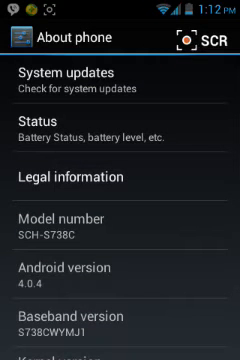
{"action": "scroll", "scroll_direction": "down", "scroll_amount": 3}
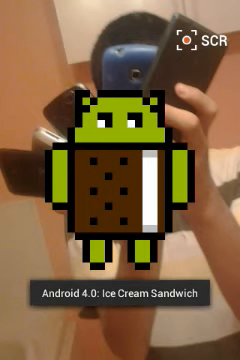
{"action": "left_click", "coordinate": [120, 180]}
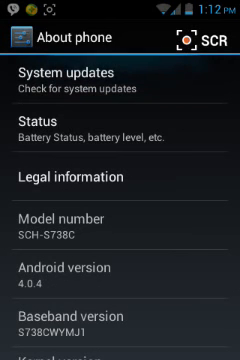
{"action": "scroll", "scroll_direction": "down", "scroll_amount": 3}
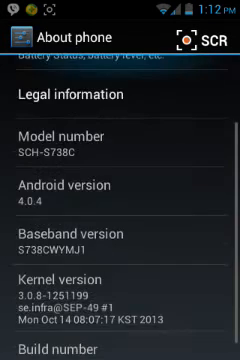